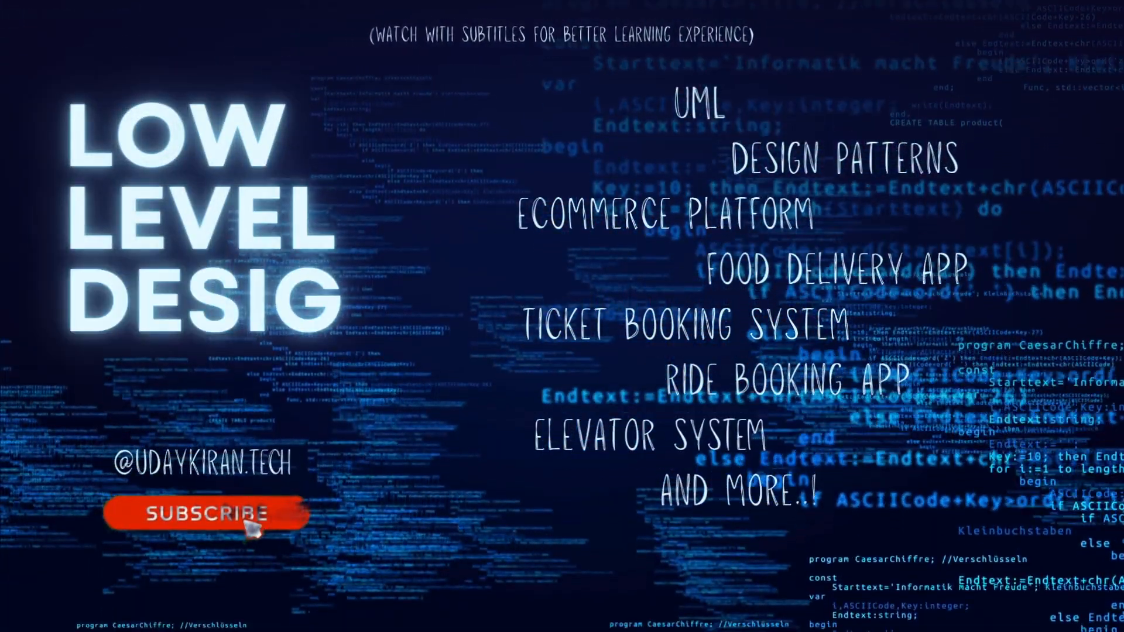
click(204, 514)
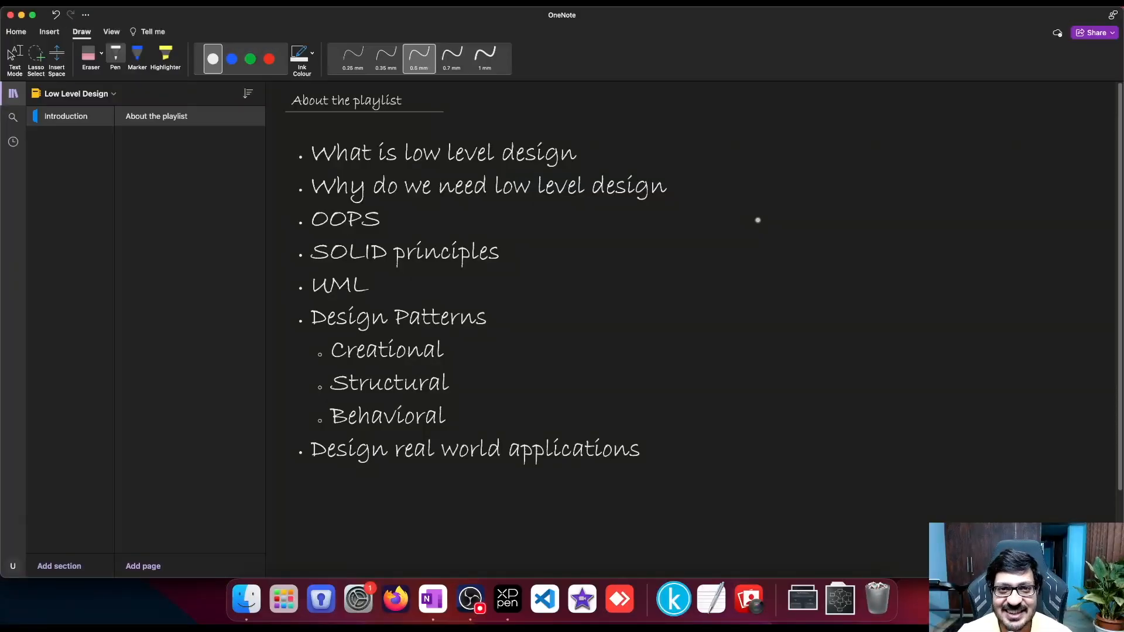
mouse_move(761, 224)
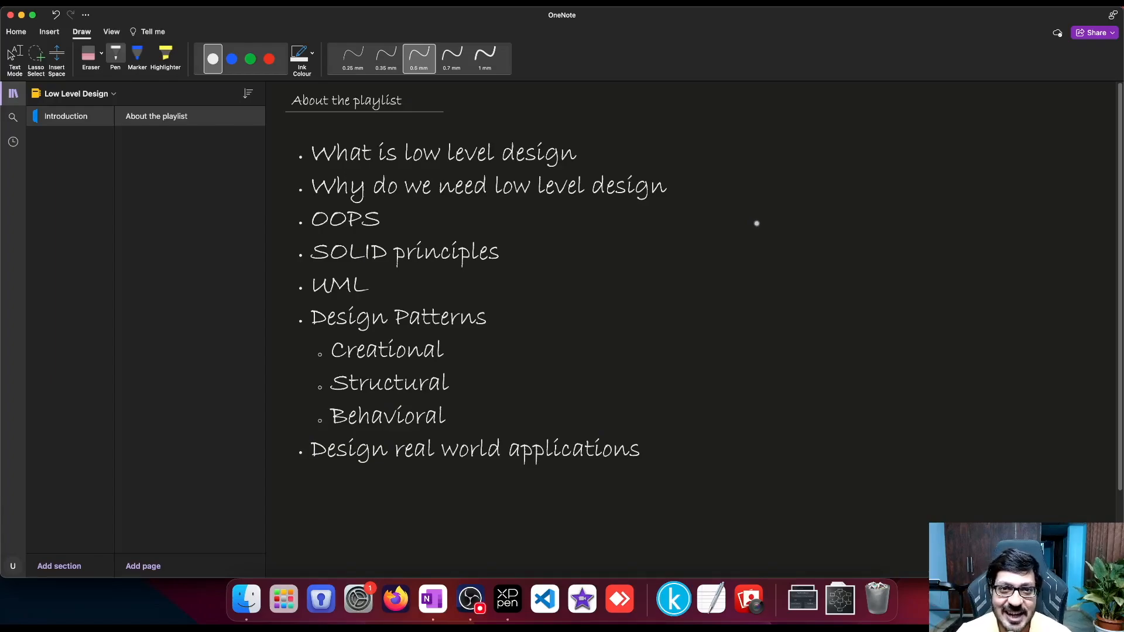
mouse_move(759, 229)
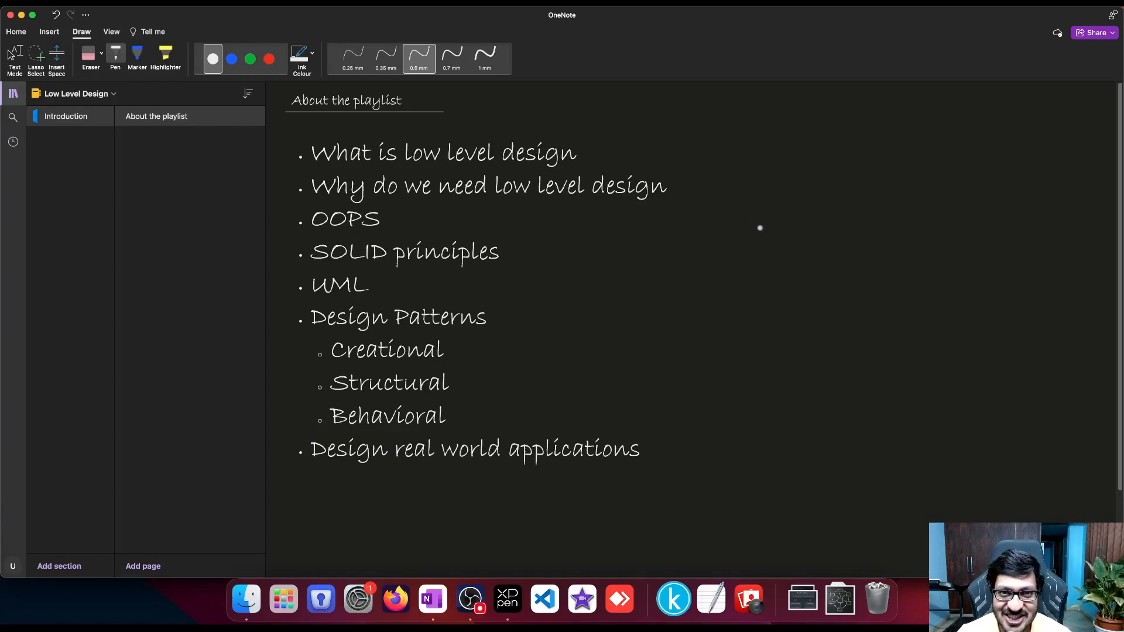
mouse_move(759, 172)
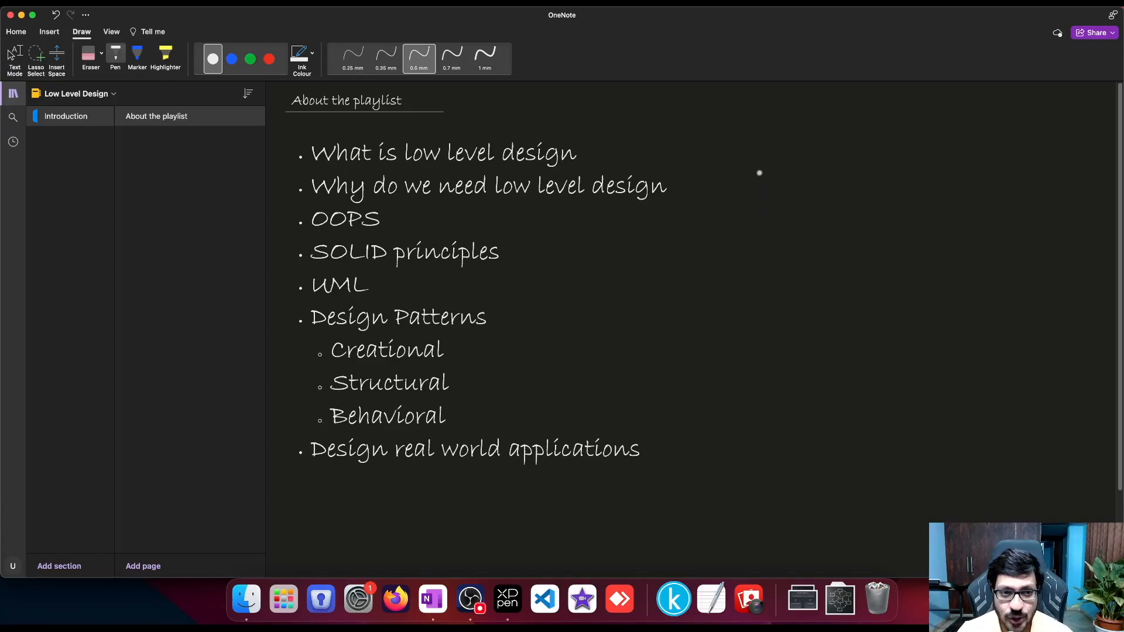
mouse_move(647, 158)
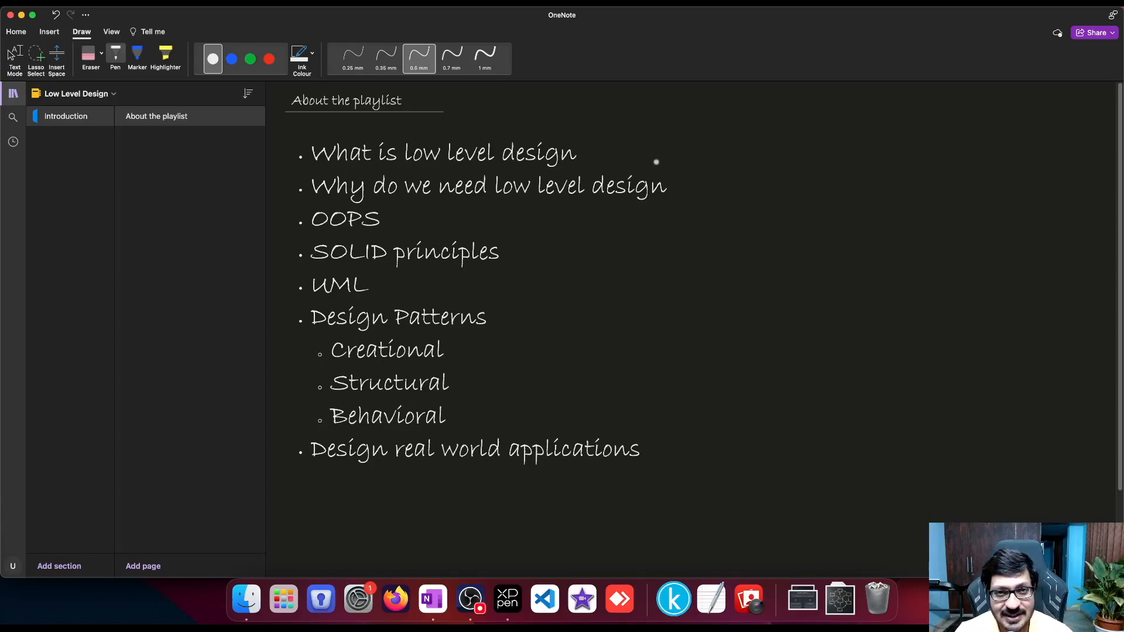
mouse_move(652, 165)
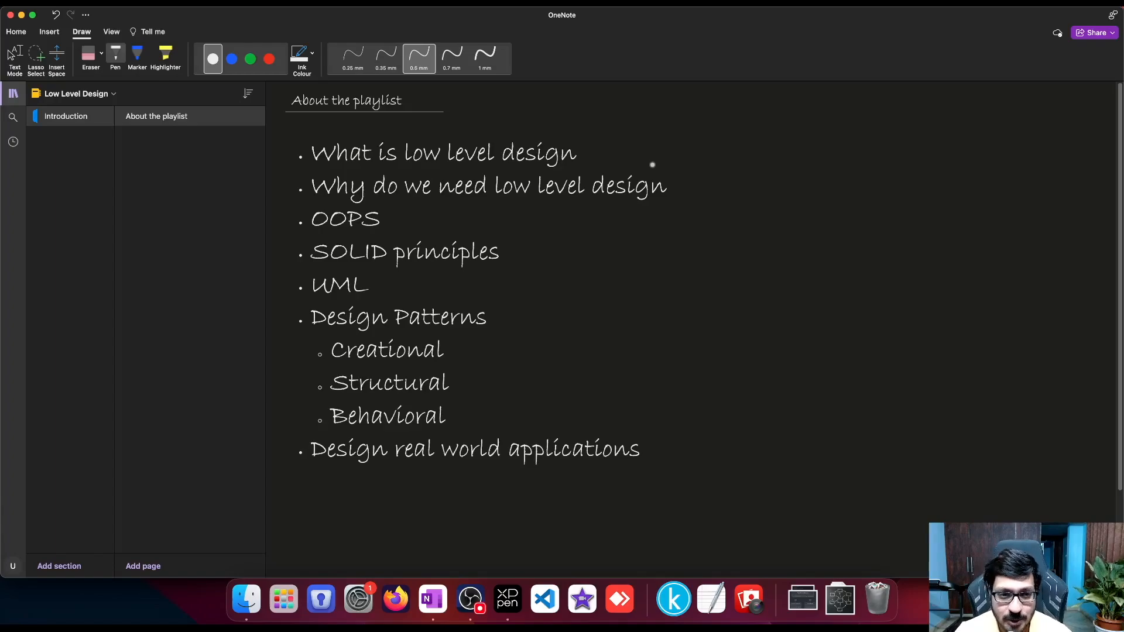
mouse_move(678, 179)
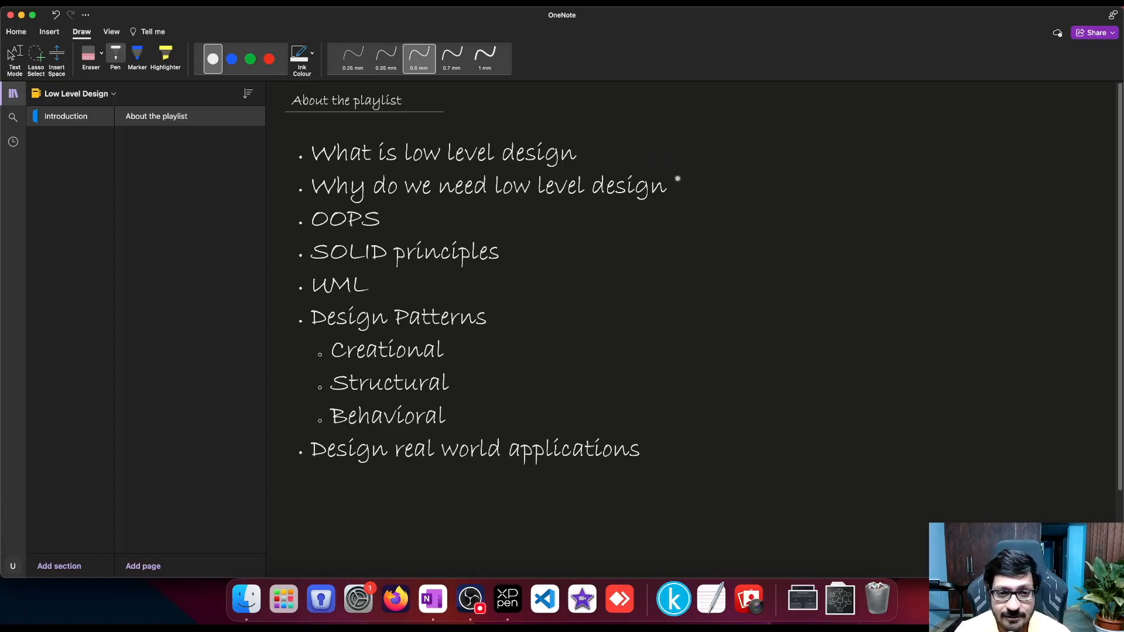
mouse_move(694, 183)
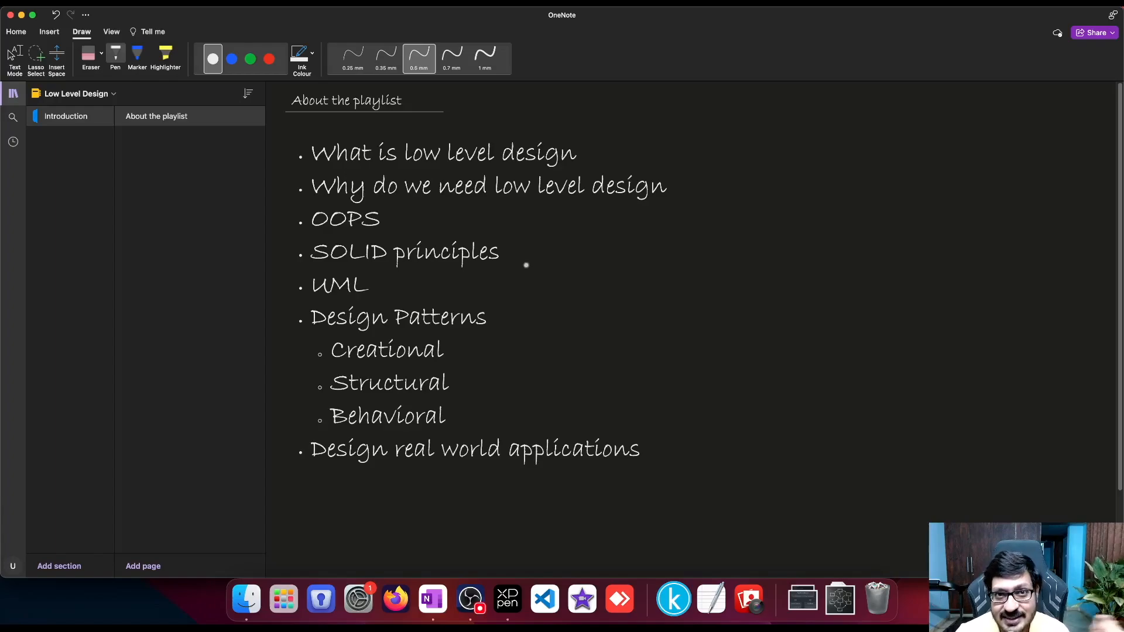
mouse_move(524, 272)
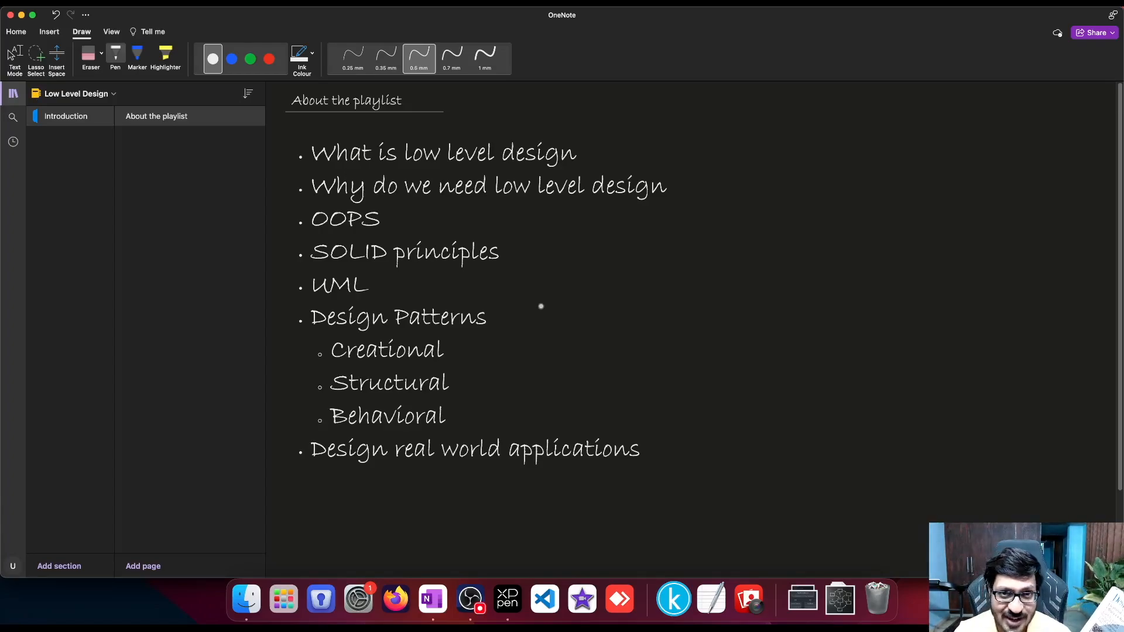
mouse_move(549, 306)
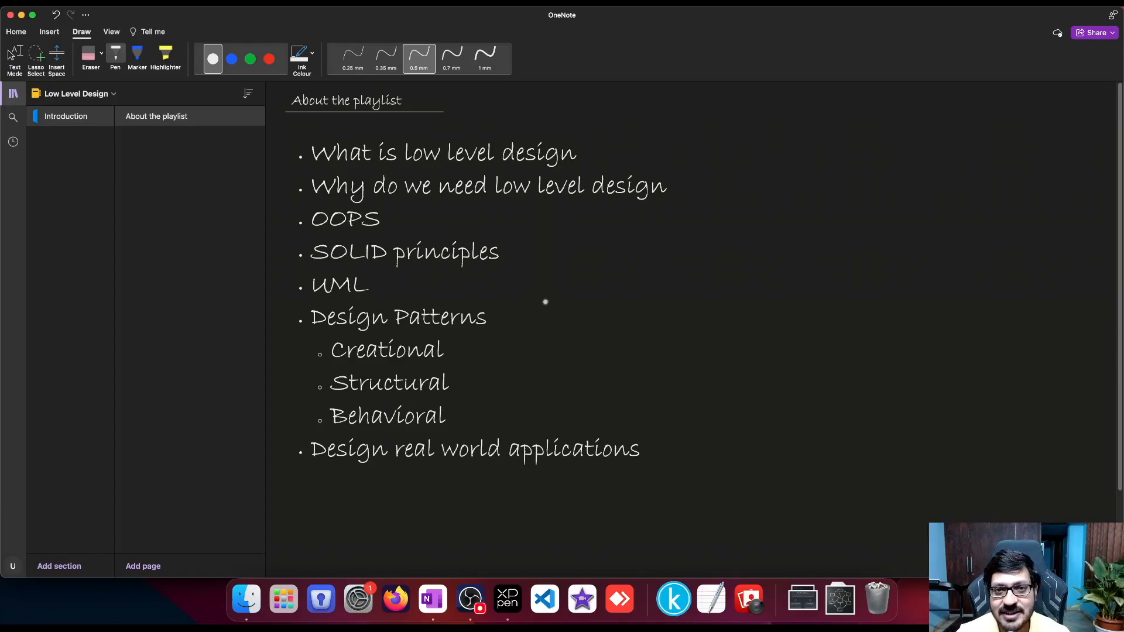
mouse_move(497, 334)
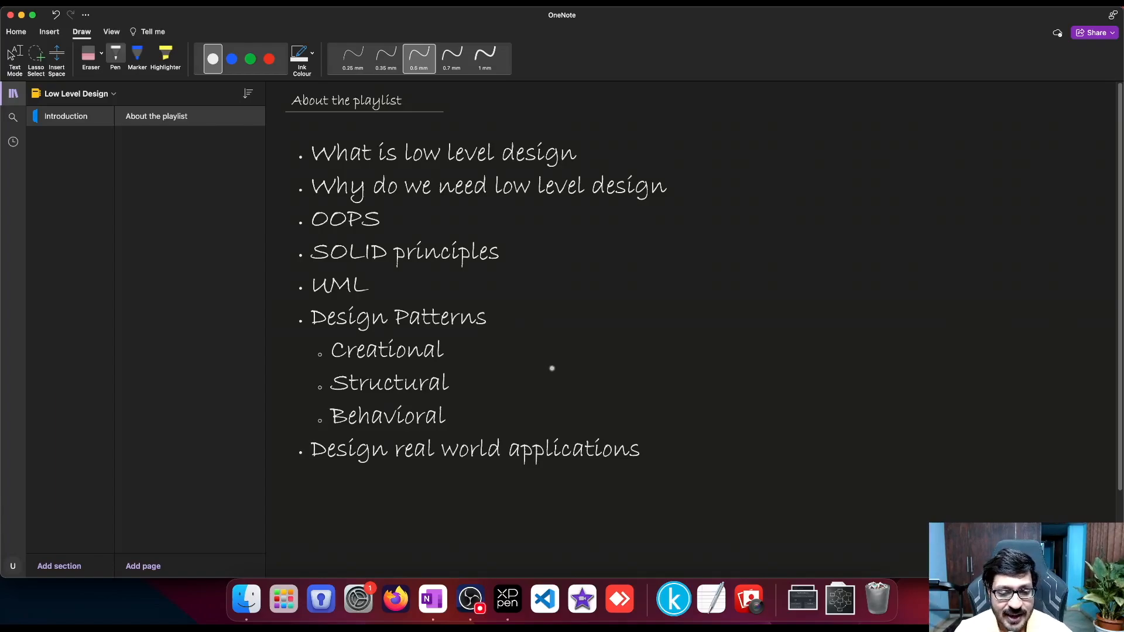
mouse_move(623, 409)
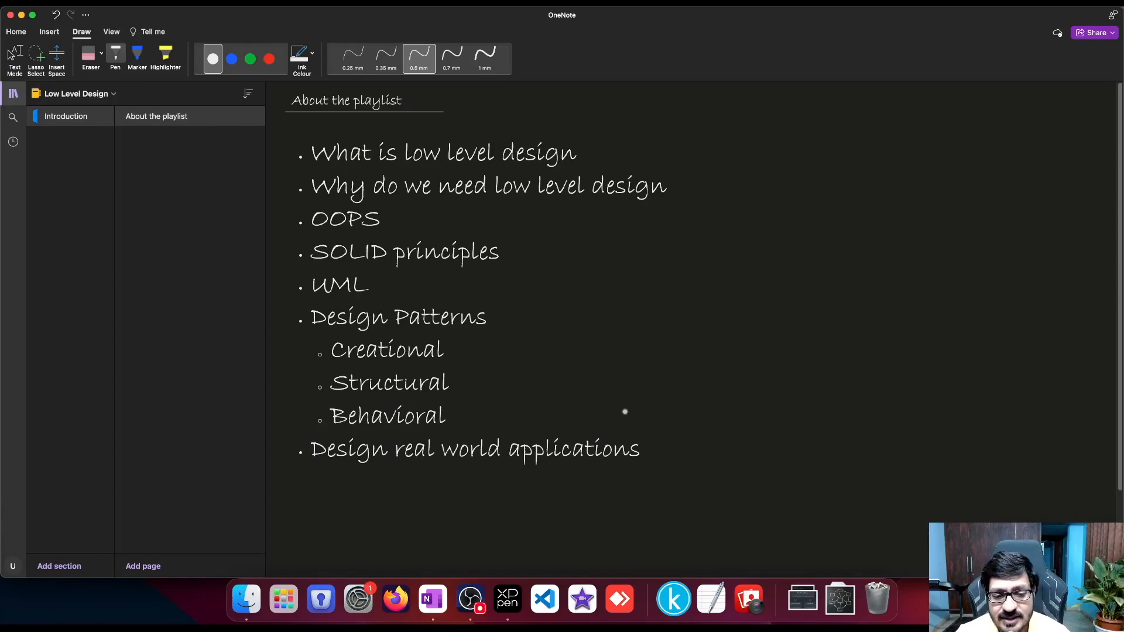
mouse_move(627, 409)
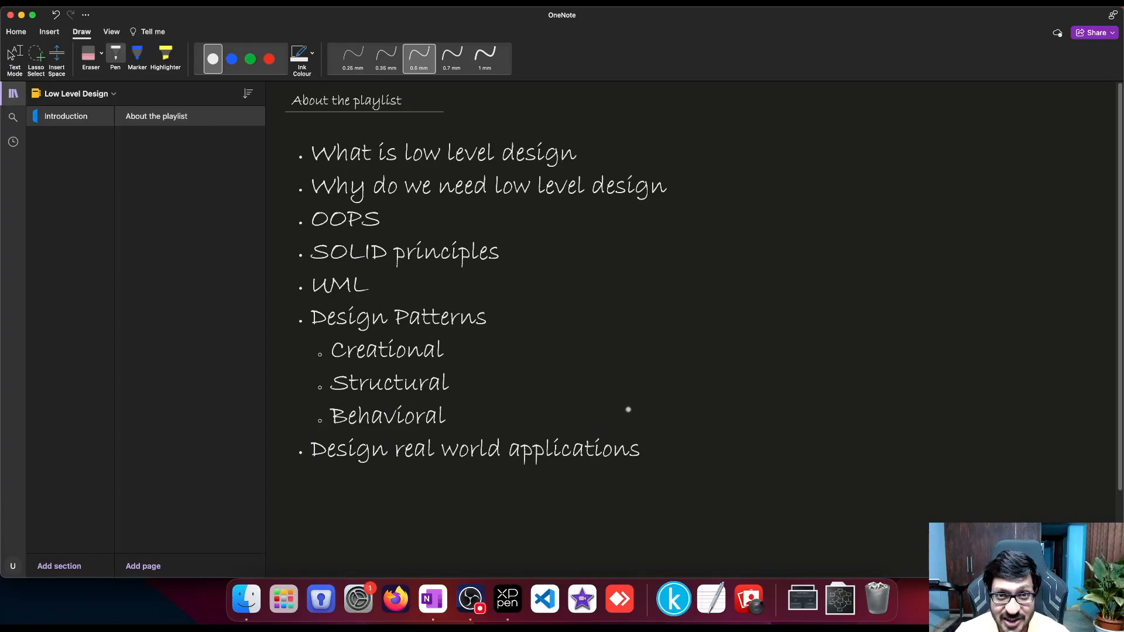
mouse_move(624, 410)
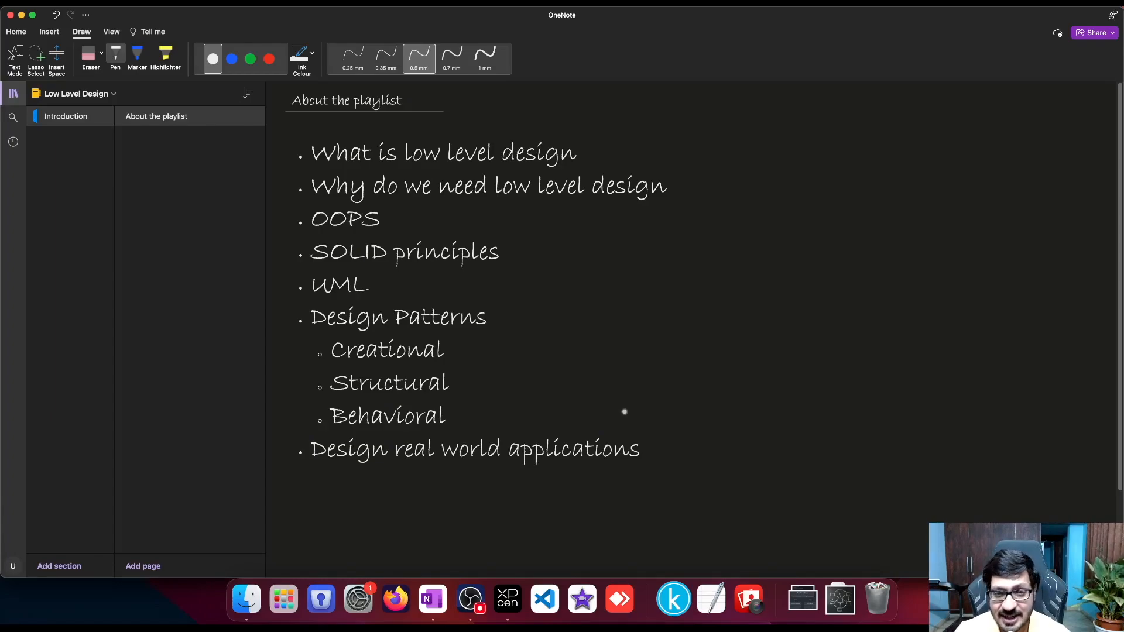
mouse_move(617, 409)
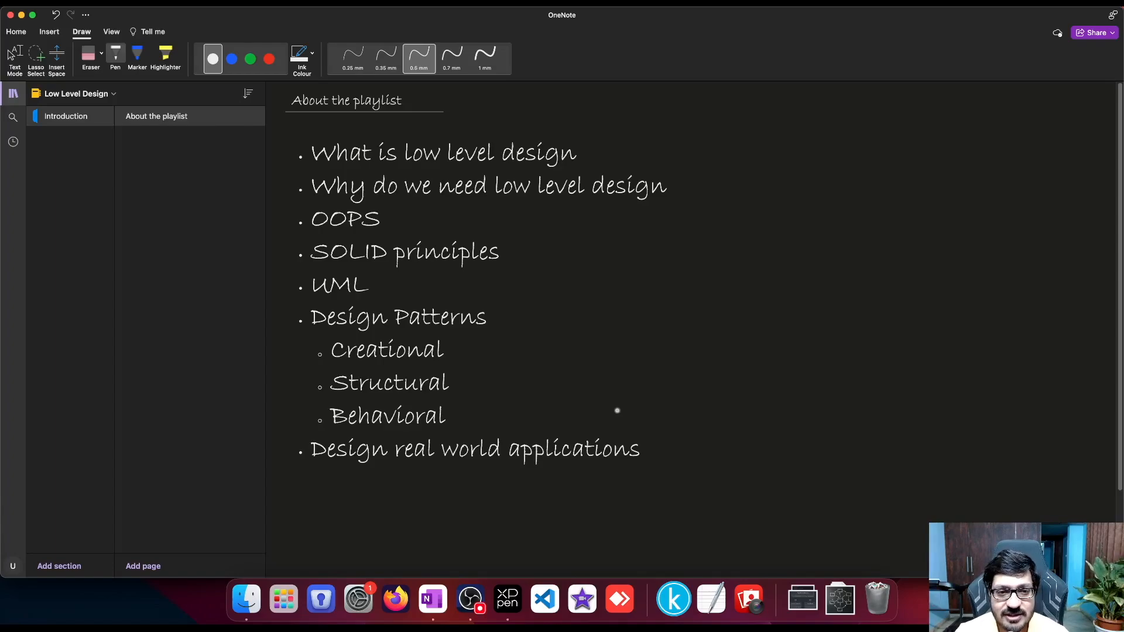